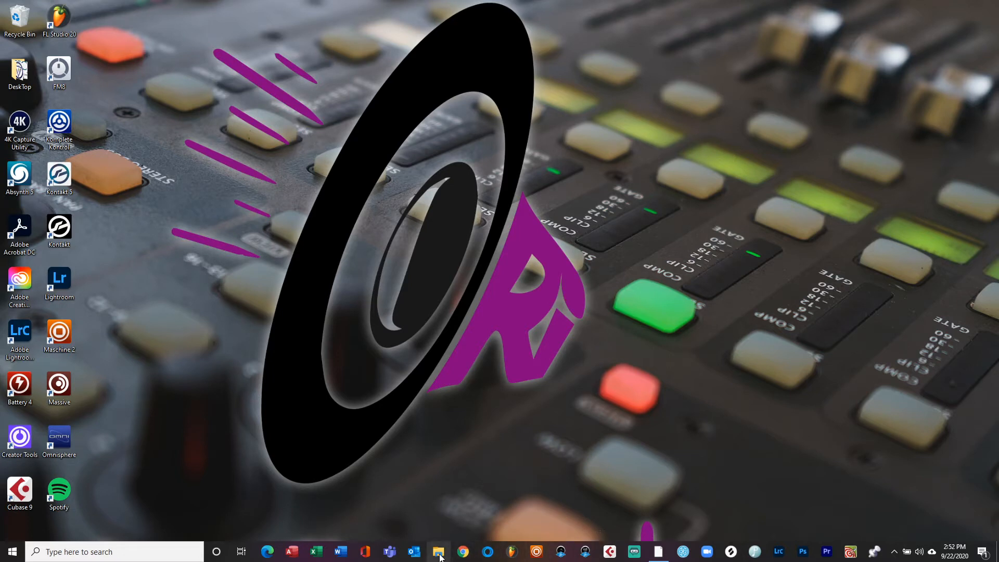
mouse_move(438, 551)
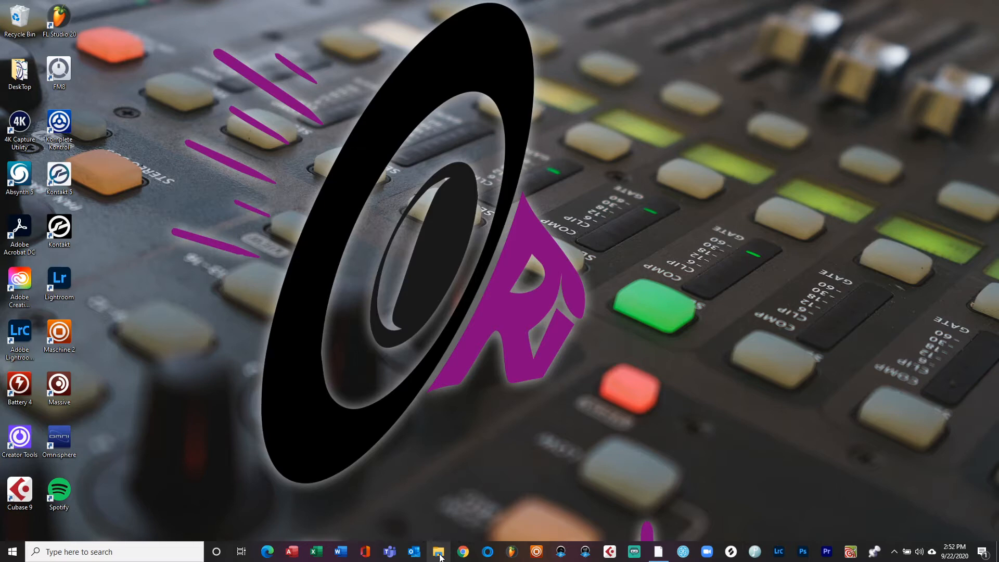
Navigate File Explorer to C:\Program Files\Common Files\Native Instruments\Maschine 2
click(438, 552)
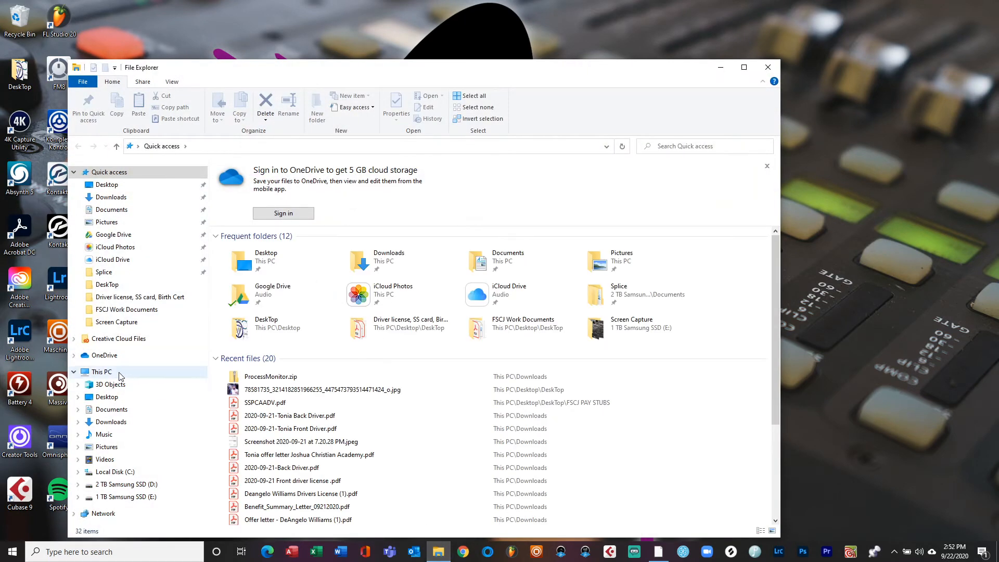
click(101, 372)
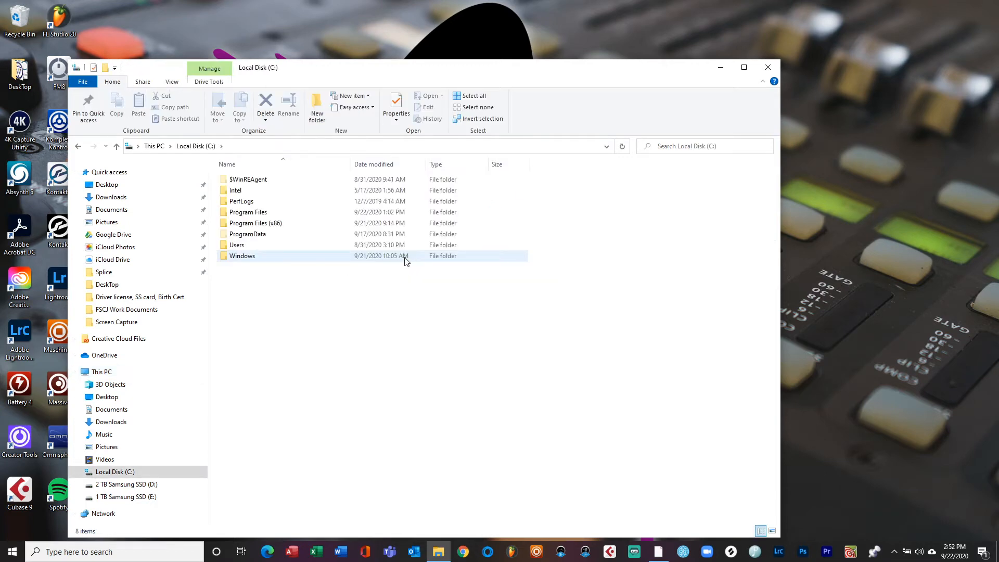
double_click(248, 212)
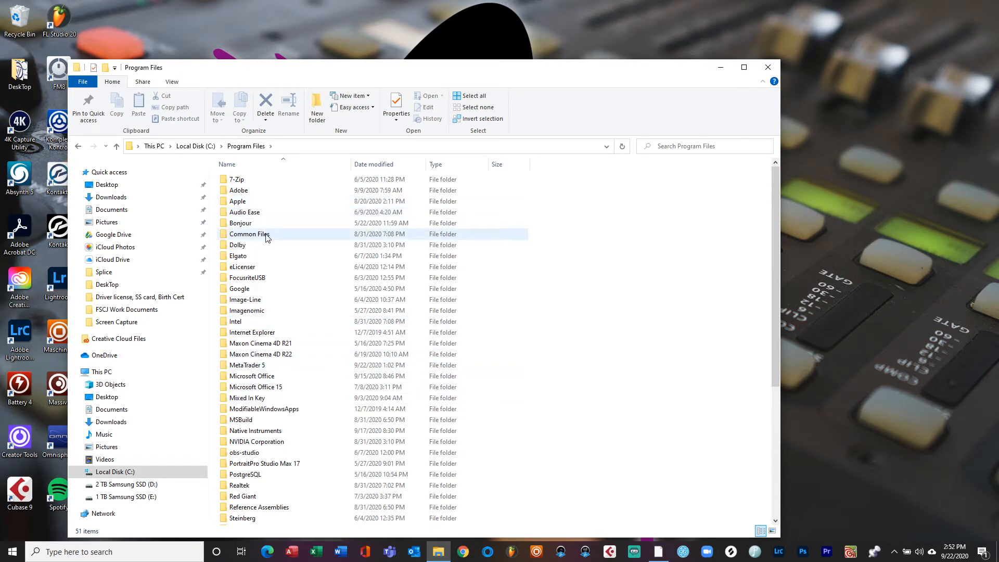
double_click(249, 234)
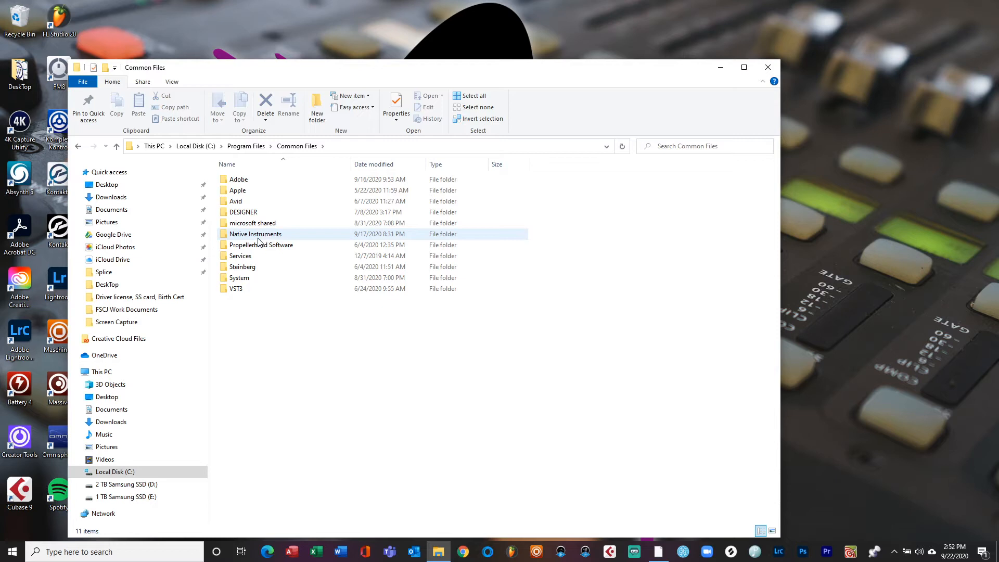
double_click(256, 233)
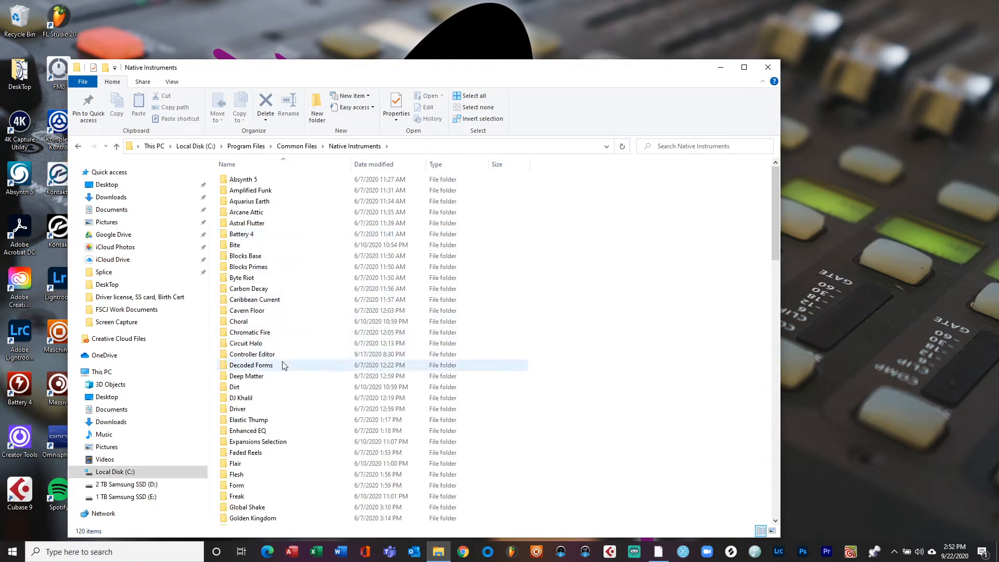
scroll(down, 3)
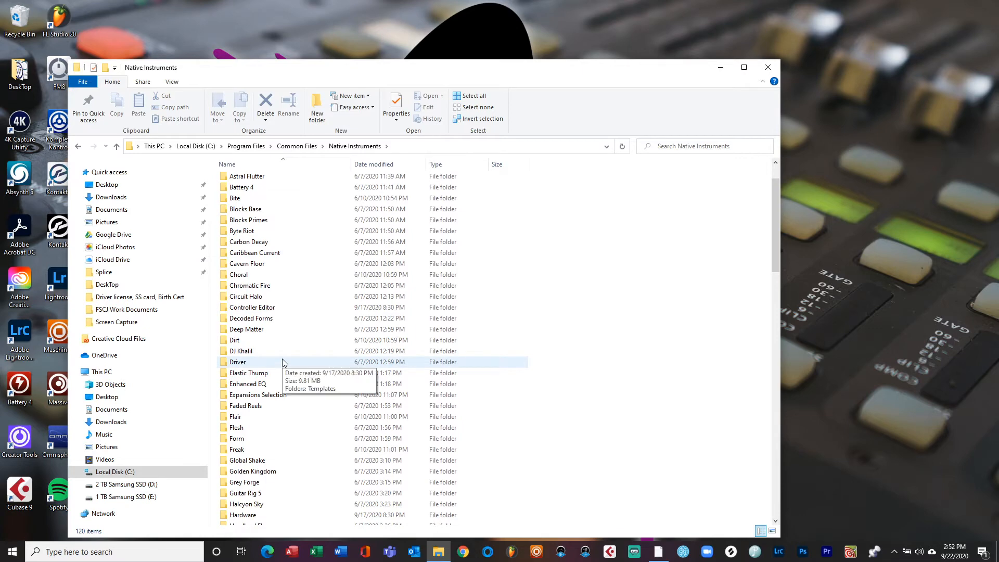
scroll(down, 3)
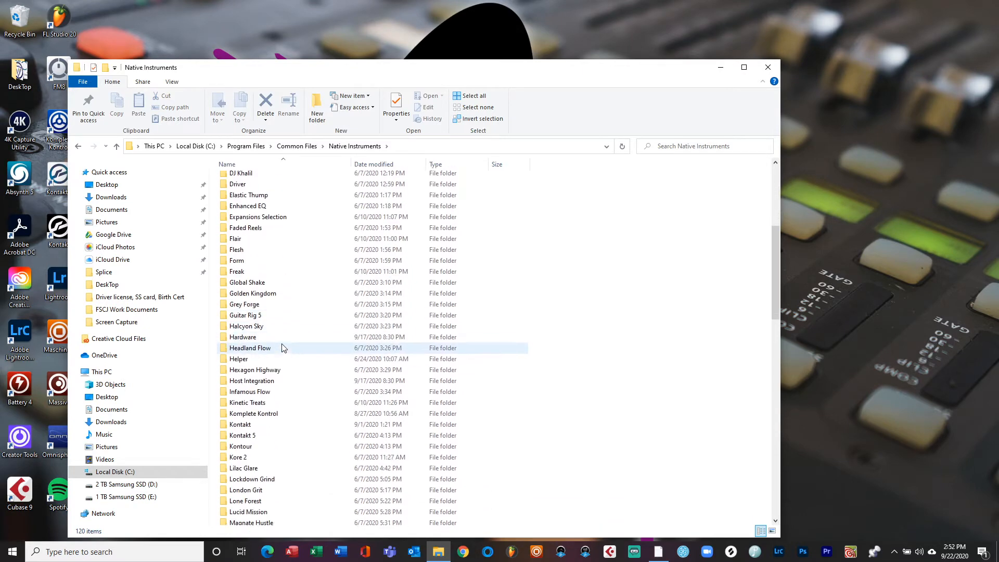
click(259, 395)
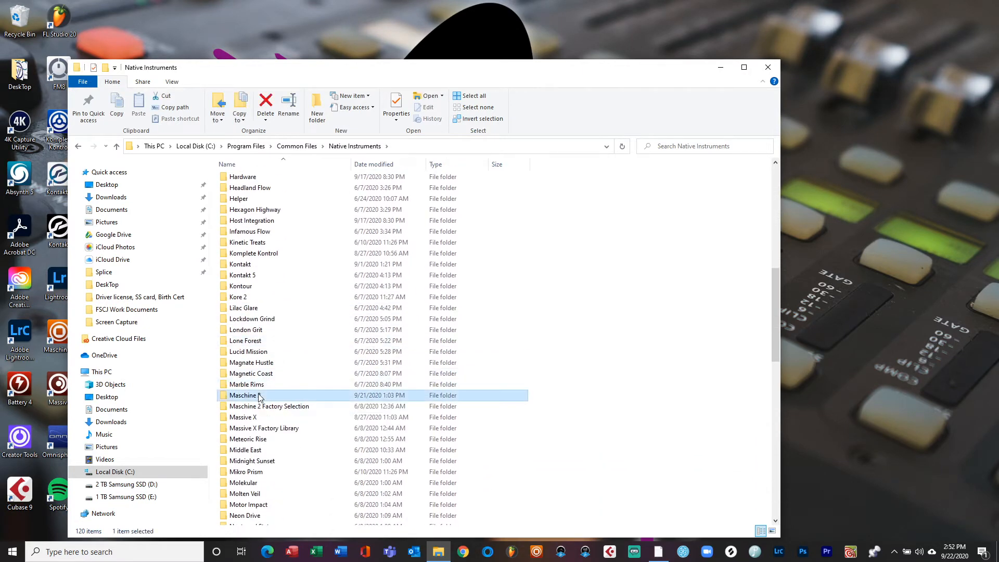
double_click(243, 395)
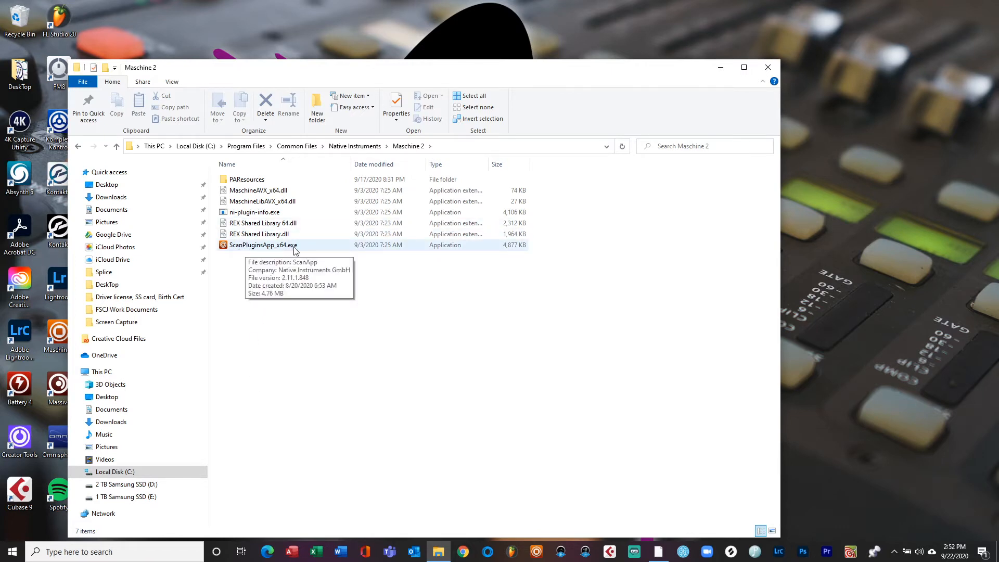
mouse_move(288, 300)
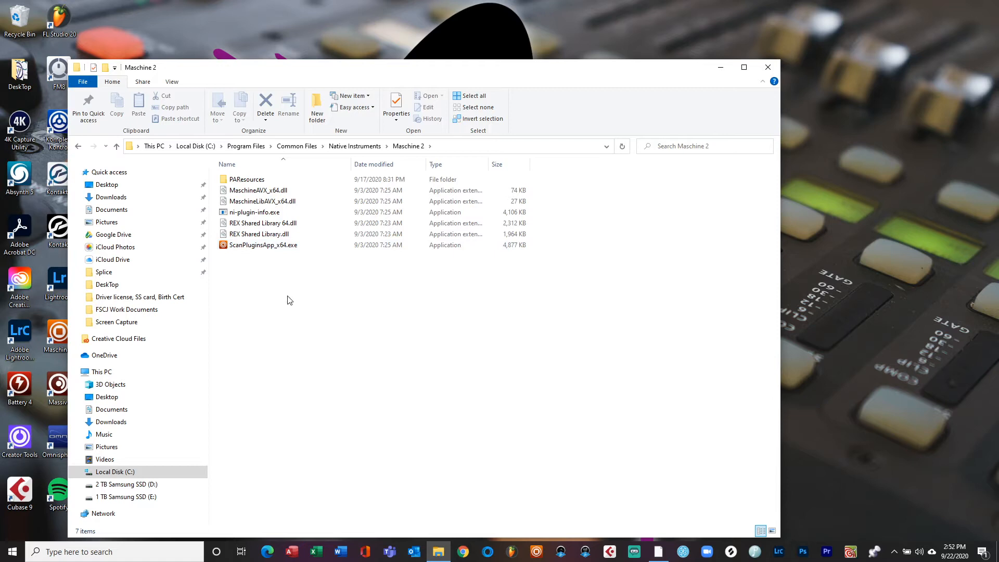
mouse_move(301, 309)
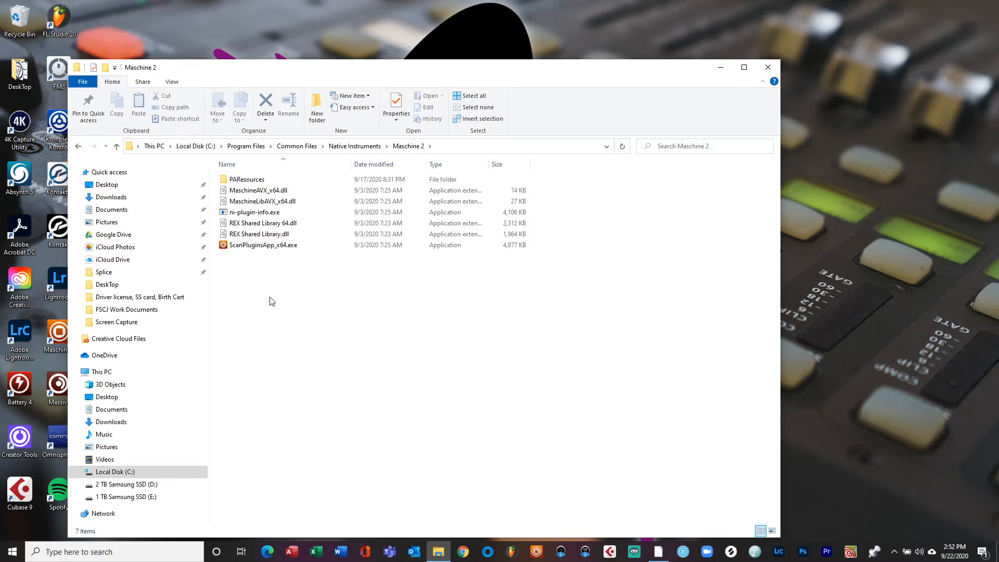
Create a new folder named 'Scan Plugin' inside the Maschine 2 folder
right_click(270, 301)
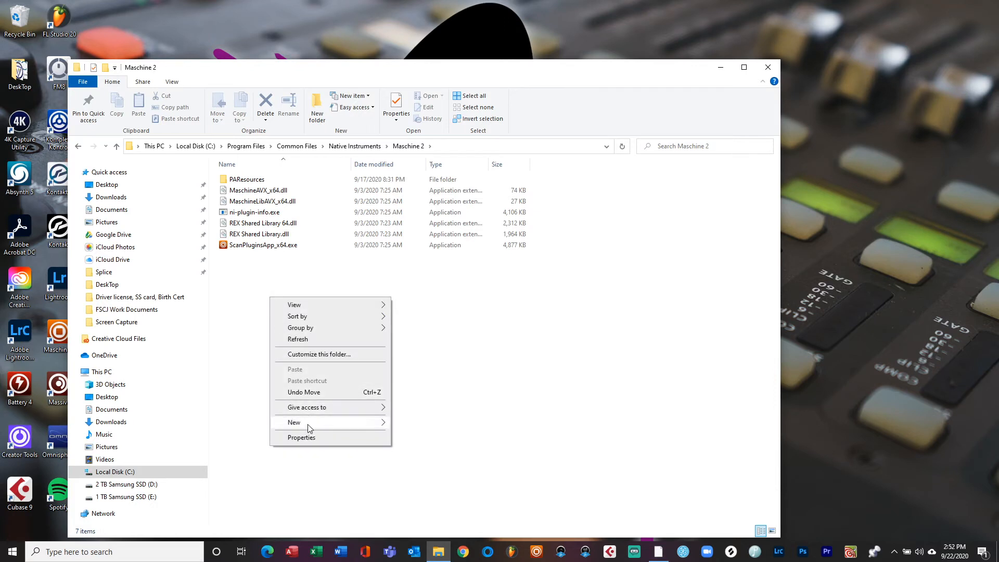
click(293, 423)
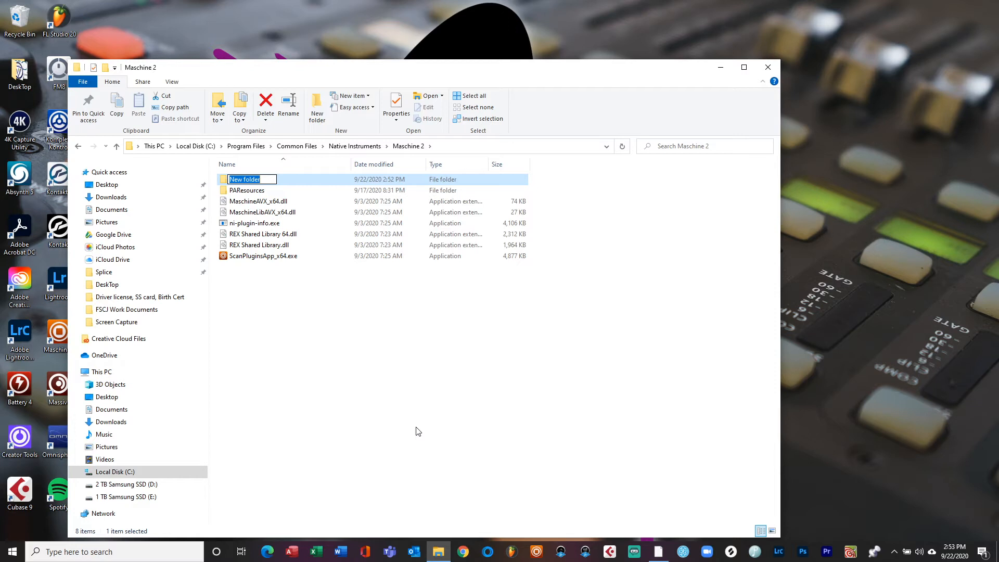
text(S)
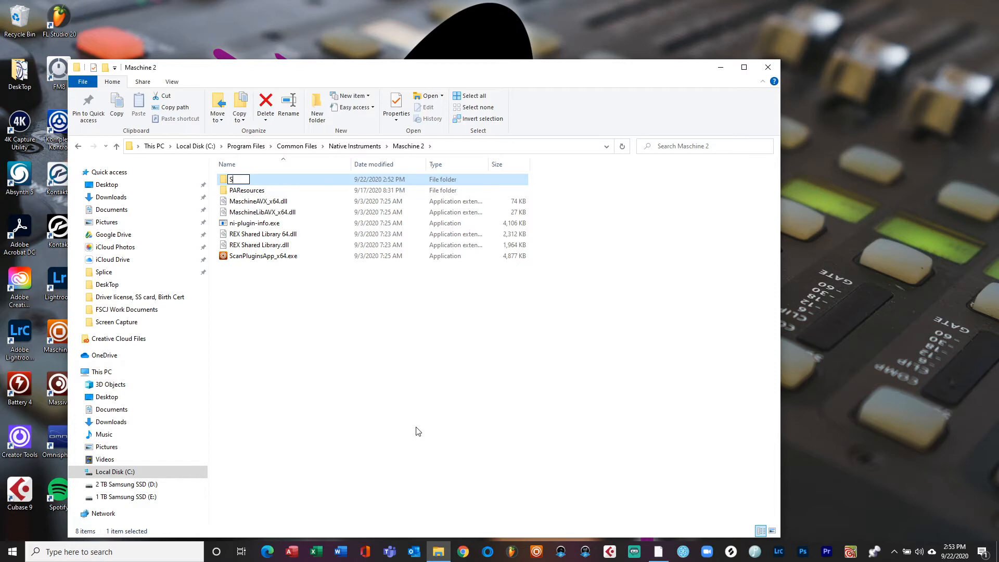
text(can Plugin)
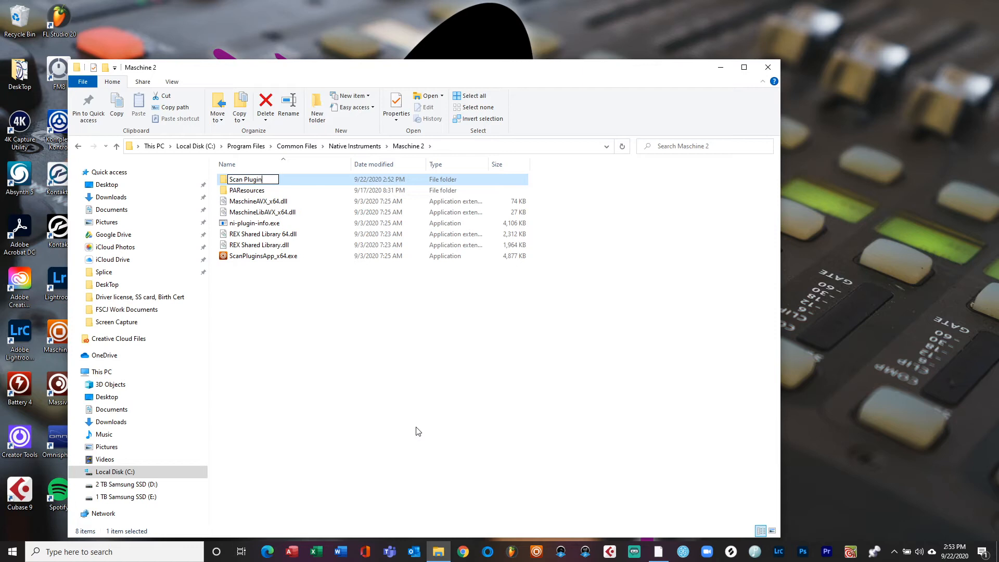
key(Enter)
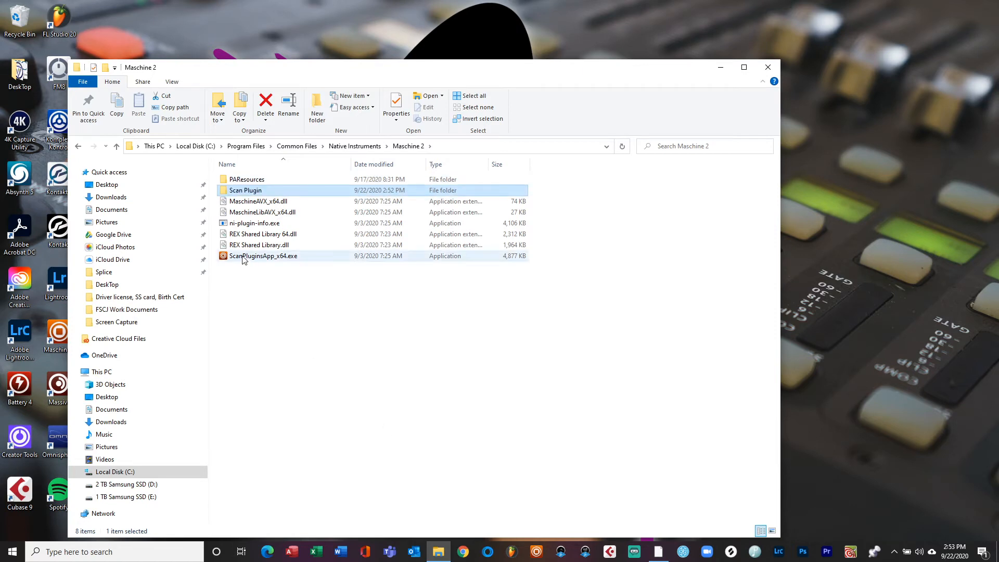
mouse_move(263, 256)
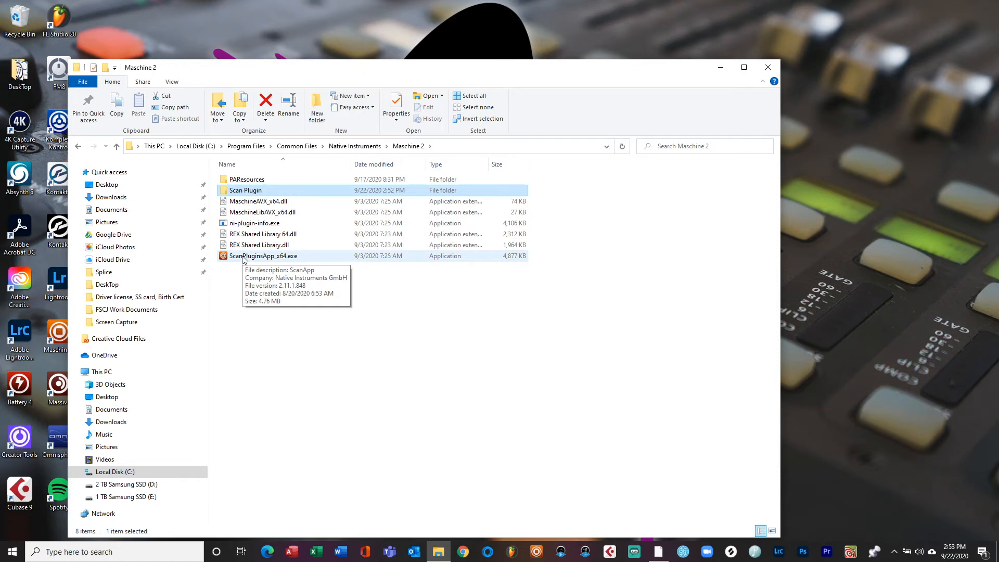
Move ScanPluginsApp_x64.exe into Scan Plugin, approving the administrator permission prompt
click(264, 256)
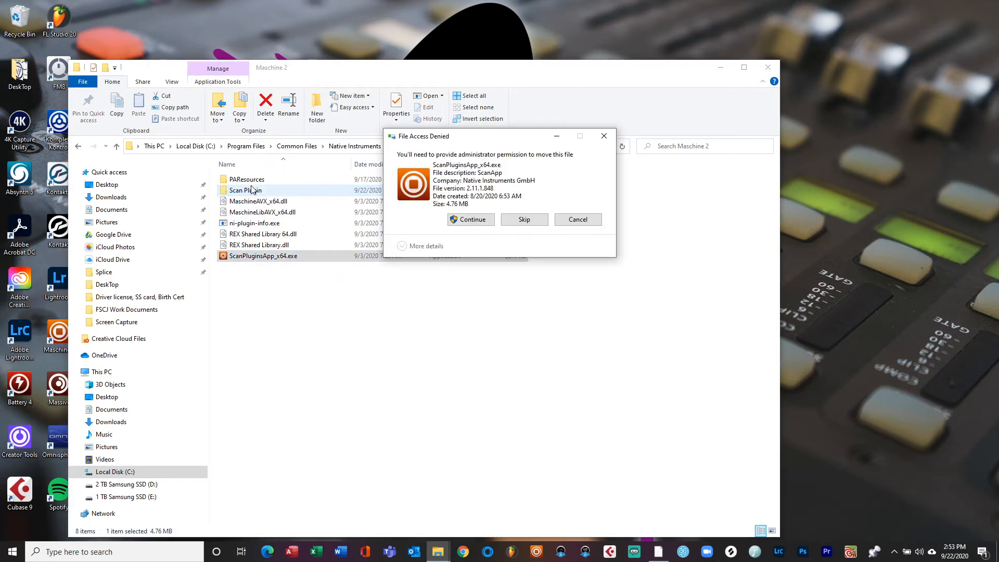
click(471, 219)
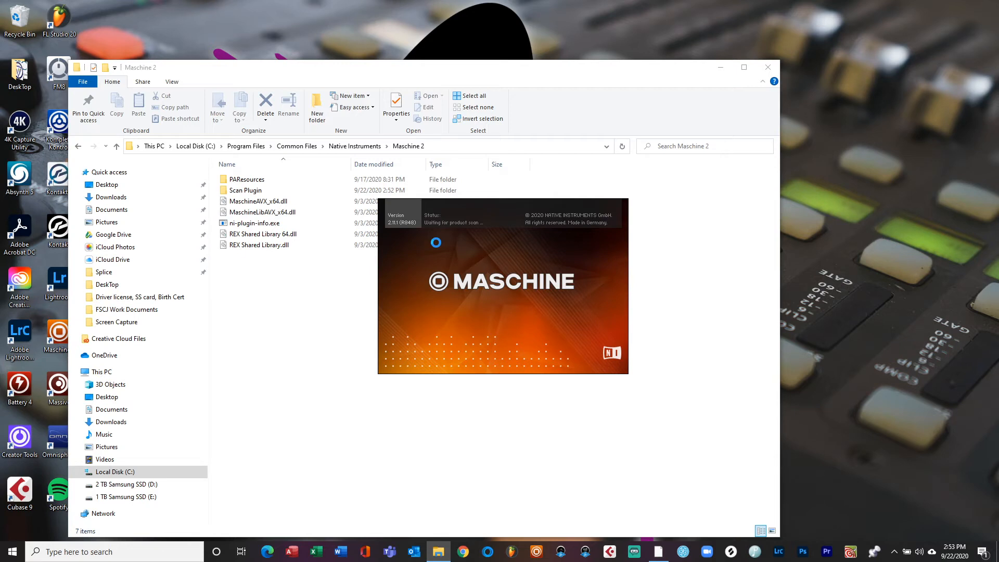
mouse_move(563, 321)
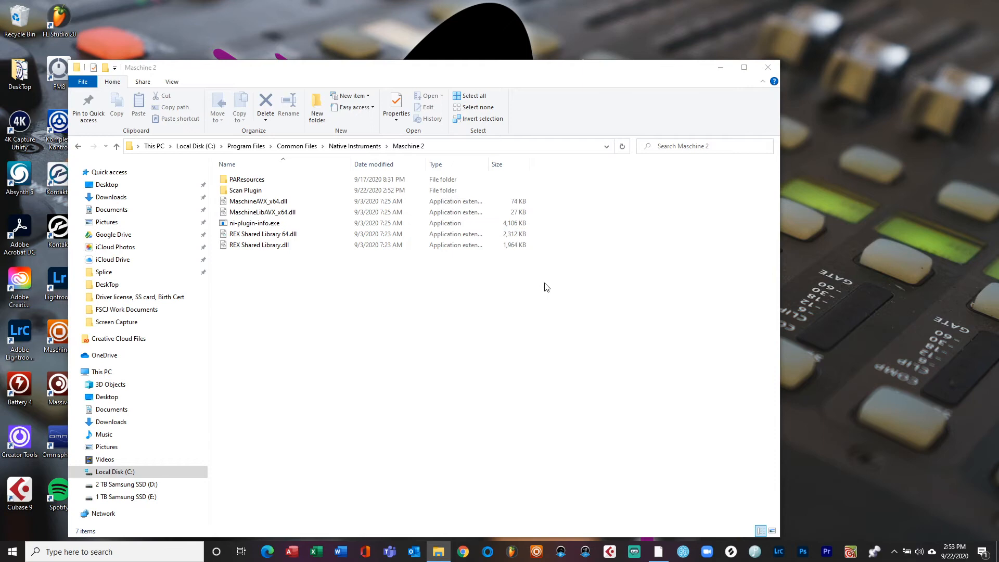
mouse_move(725, 83)
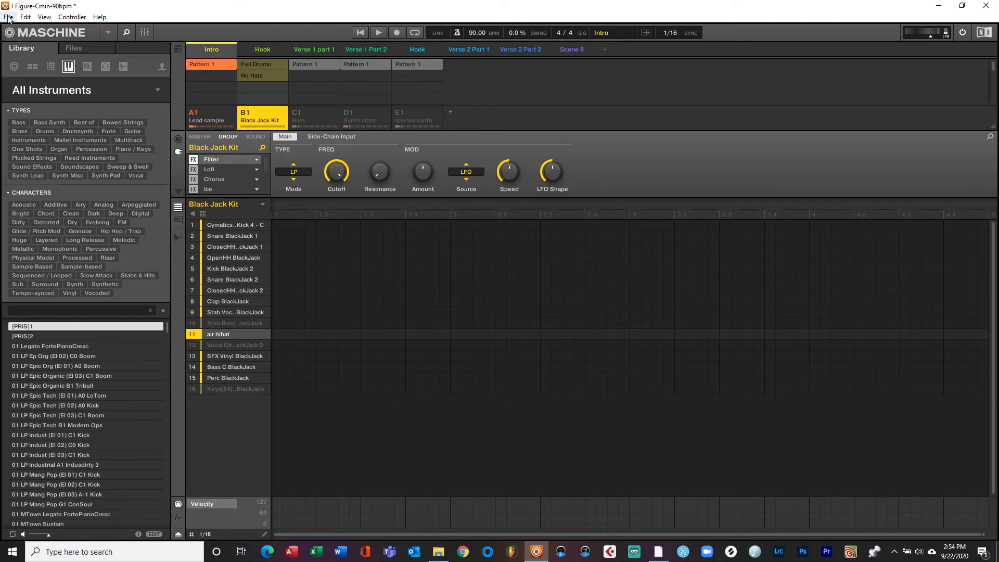
Open File > Preferences and scroll to the end of the Plug-ins Manager list
click(8, 16)
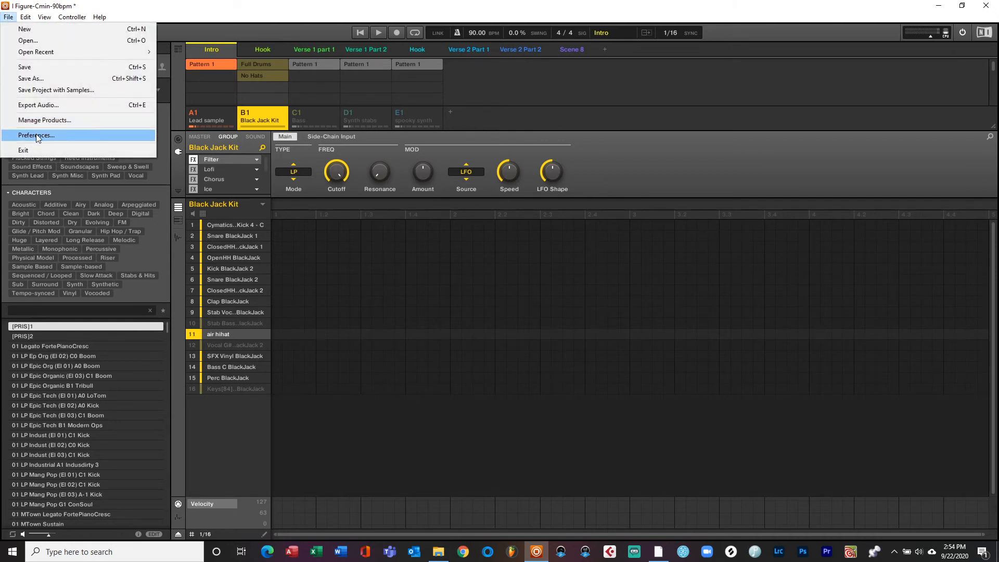
click(37, 134)
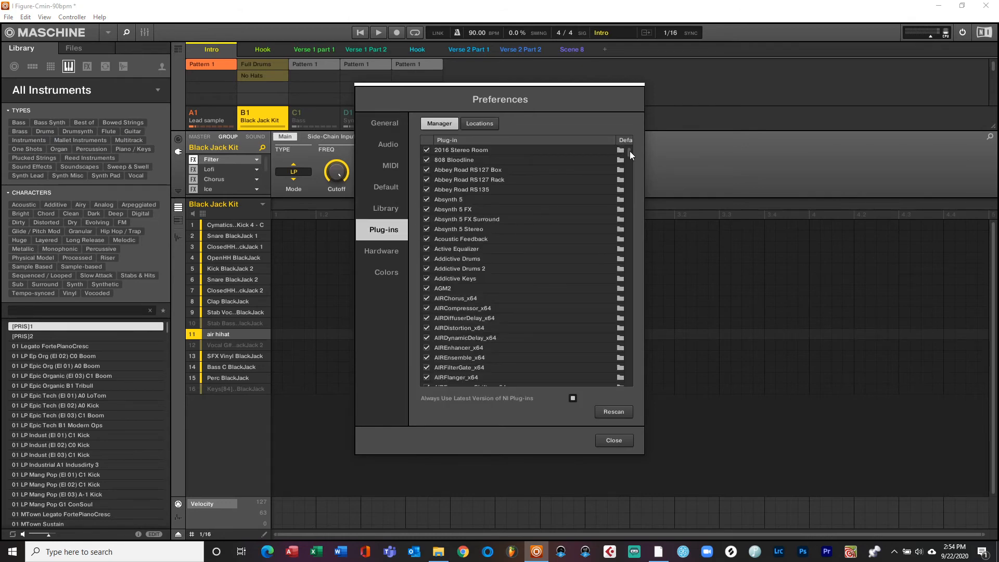
scroll(down, 3)
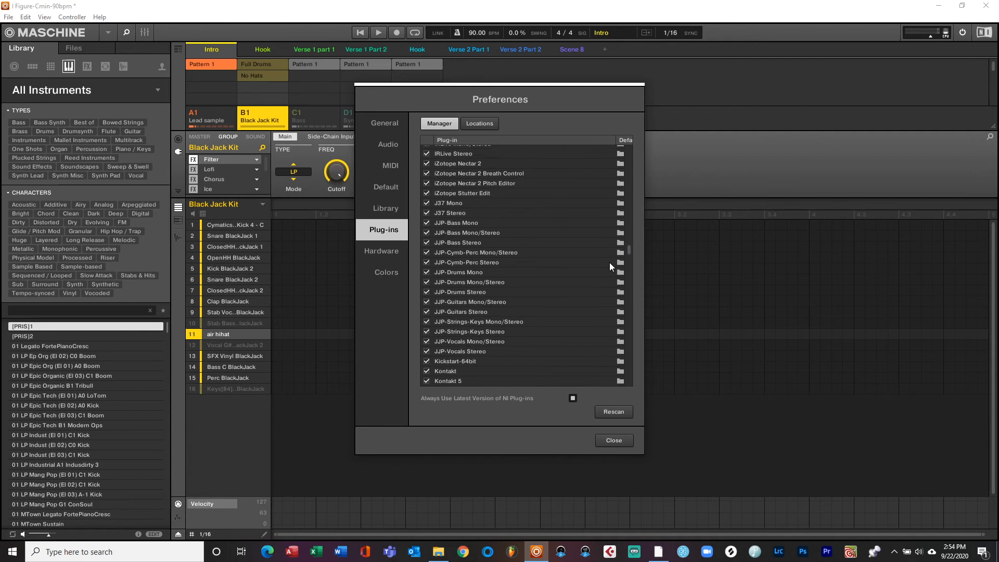
scroll(down, 3)
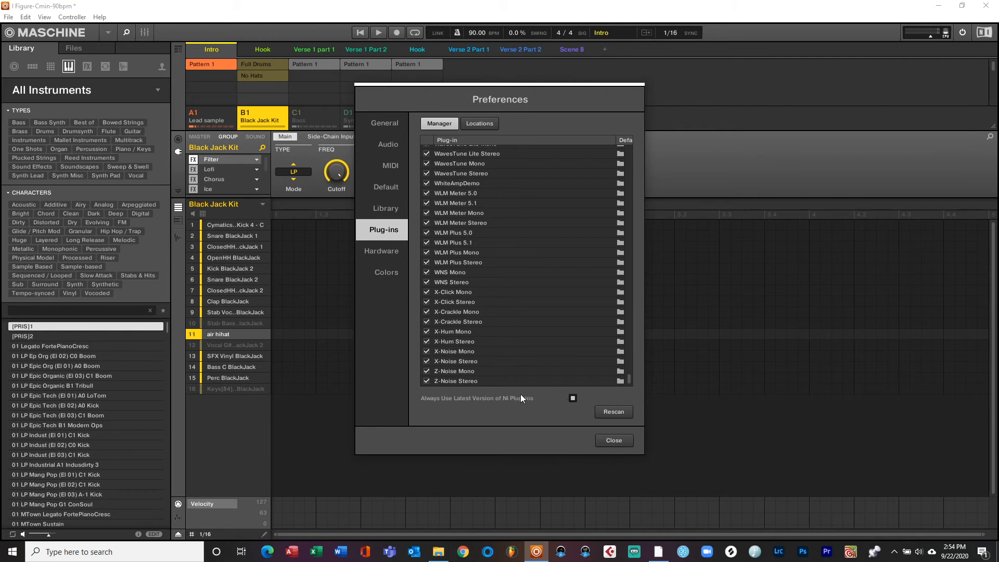
mouse_move(523, 398)
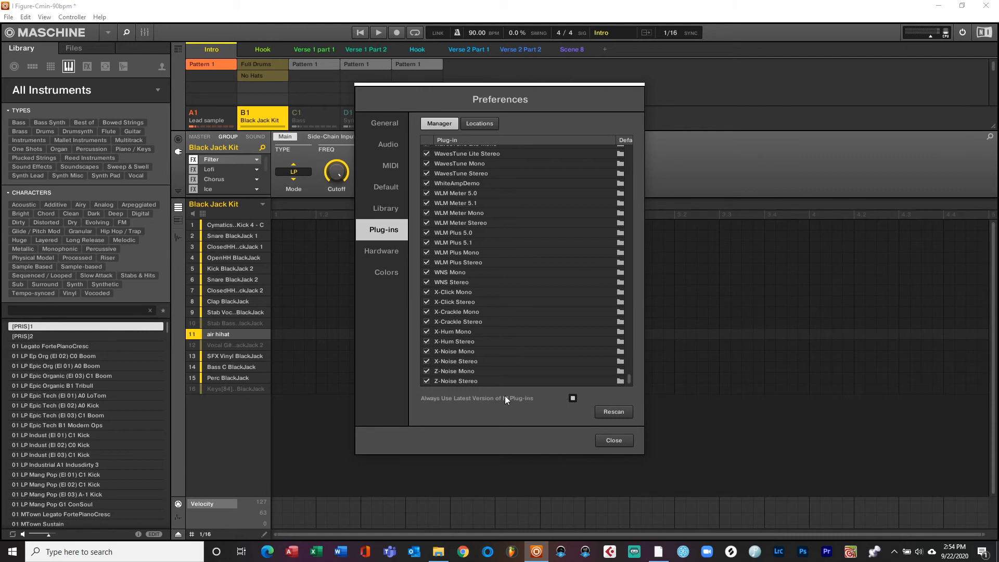
mouse_move(548, 431)
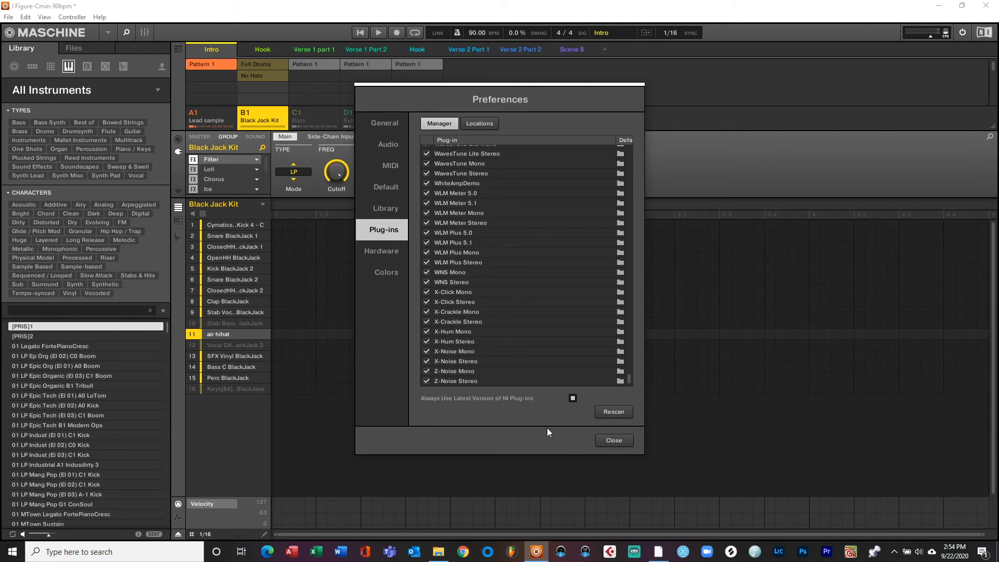
View the Library, Default, MIDI, Audio and General preference pages, then close Preferences
click(385, 208)
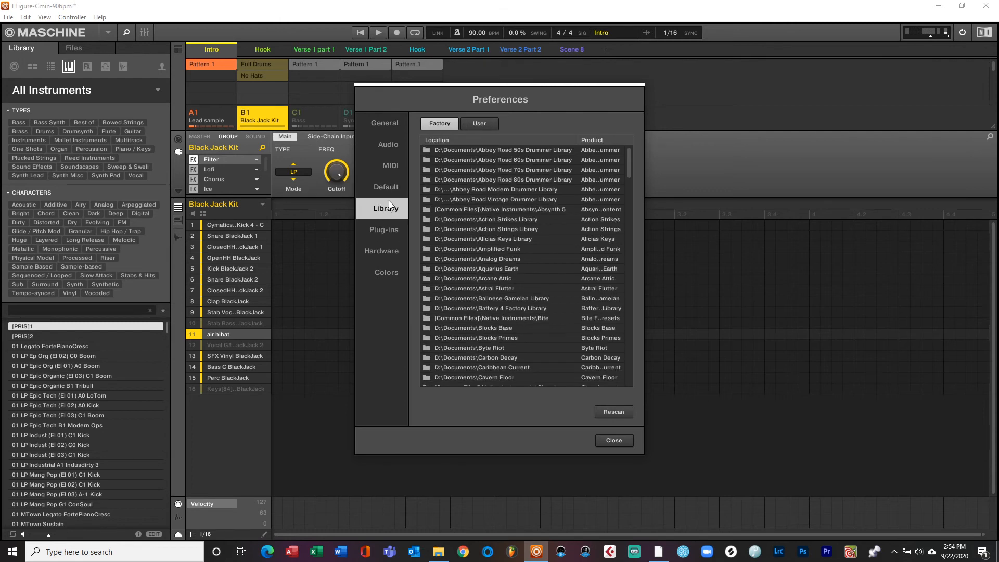
click(385, 186)
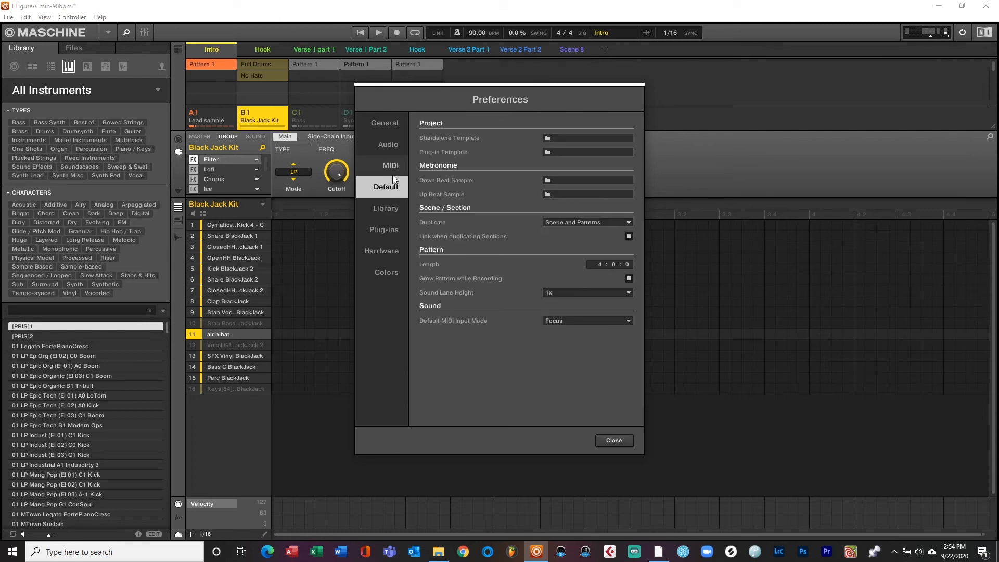
click(390, 165)
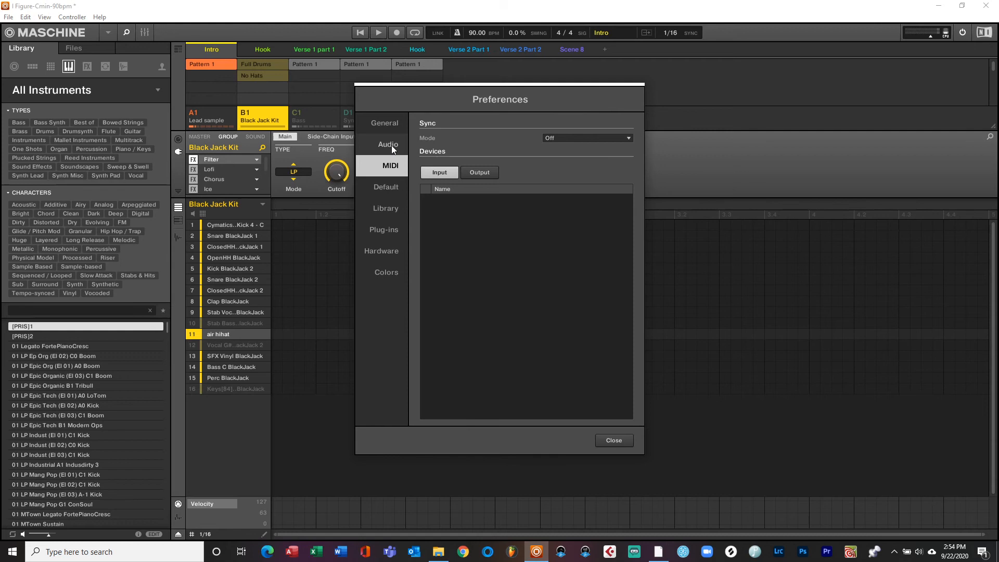
click(388, 144)
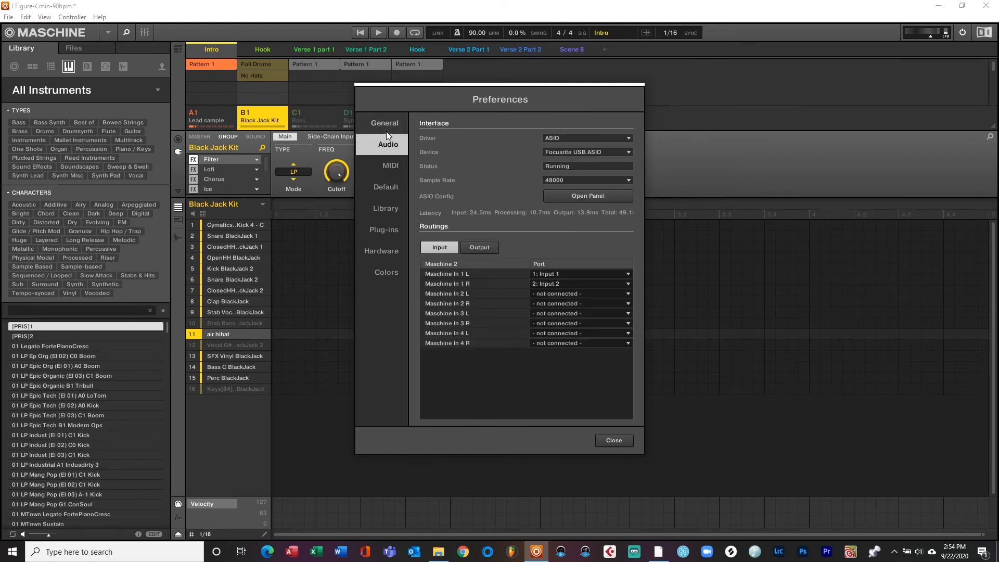
click(384, 122)
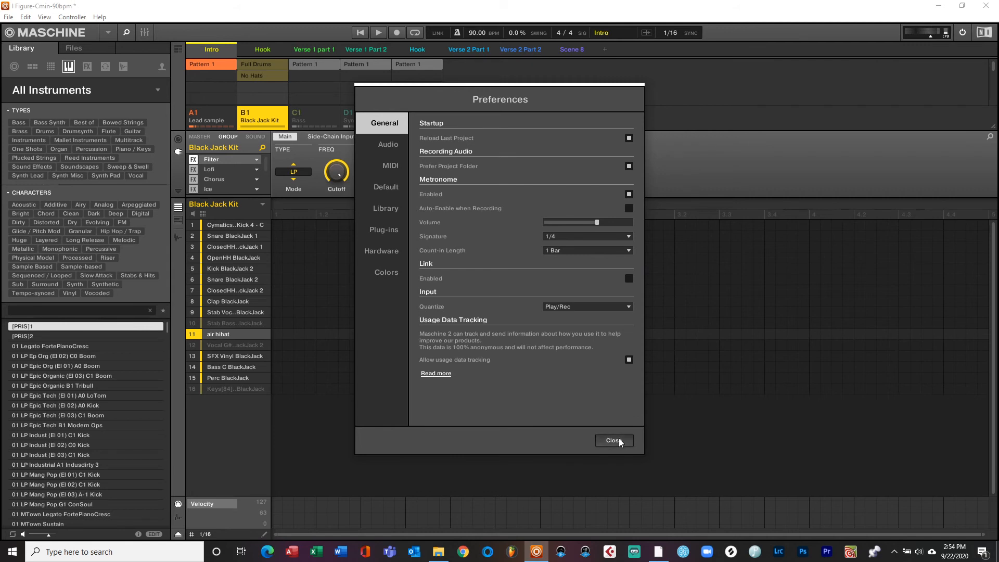
click(613, 440)
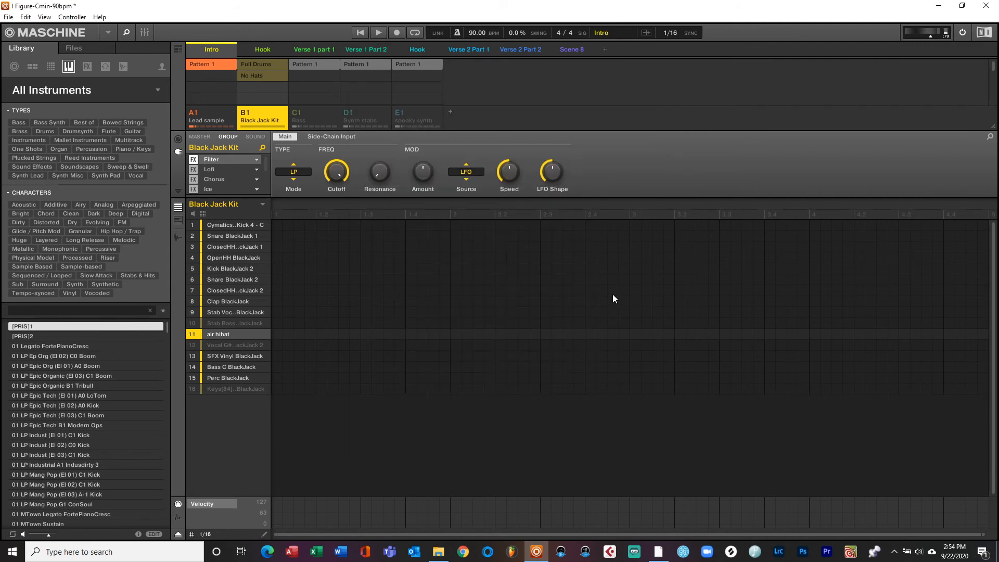